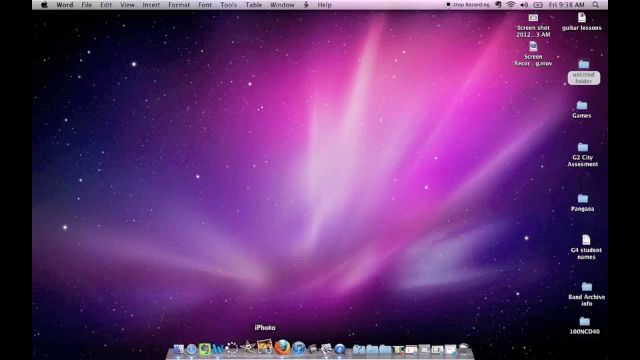
{"action": "mouse_move", "coordinate": [300, 327]}
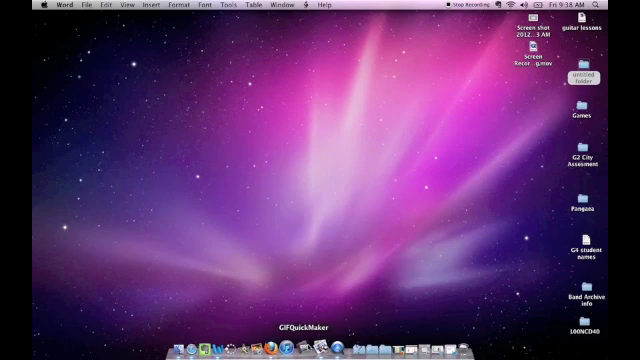
{"action": "mouse_move", "coordinate": [398, 228]}
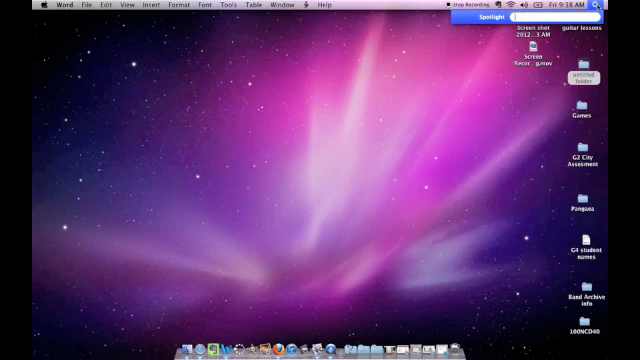
Launch Google Chrome from Spotlight by searching 'chr'
{"action": "type", "text": "chr"}
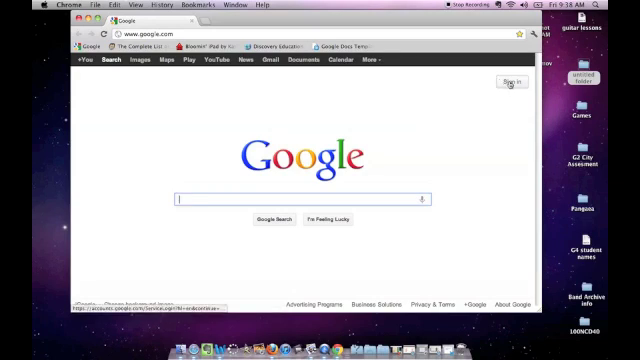
Open the Google Accounts sign-in page and enter the account email and password
{"action": "left_click", "coordinate": [506, 82]}
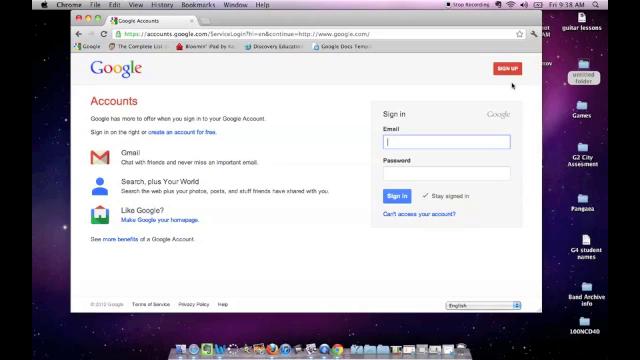
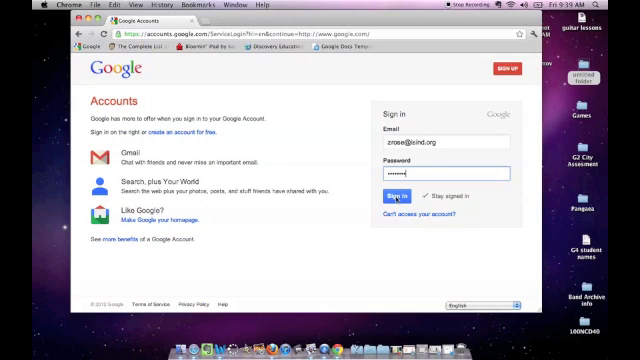
Sign in, retry after the incorrect password error, then search Google for 'why'
{"action": "left_click", "coordinate": [394, 196]}
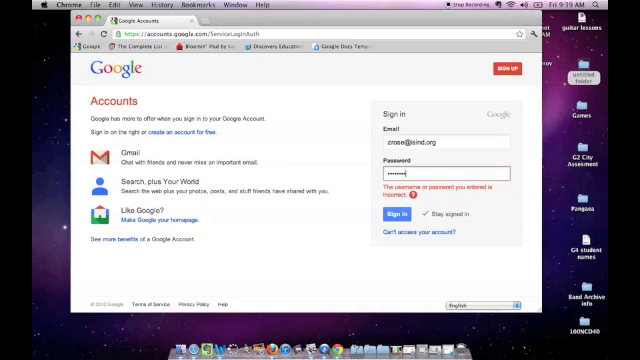
{"action": "left_click", "coordinate": [393, 215]}
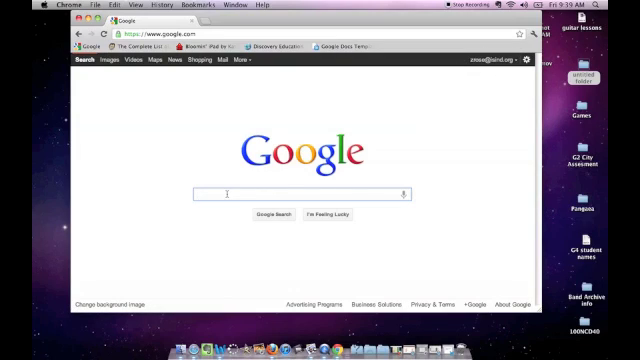
{"action": "type", "text": "why"}
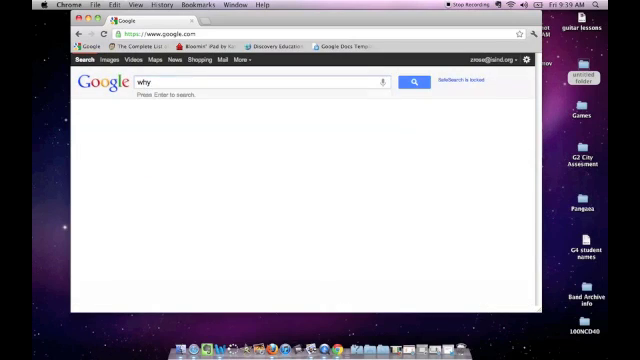